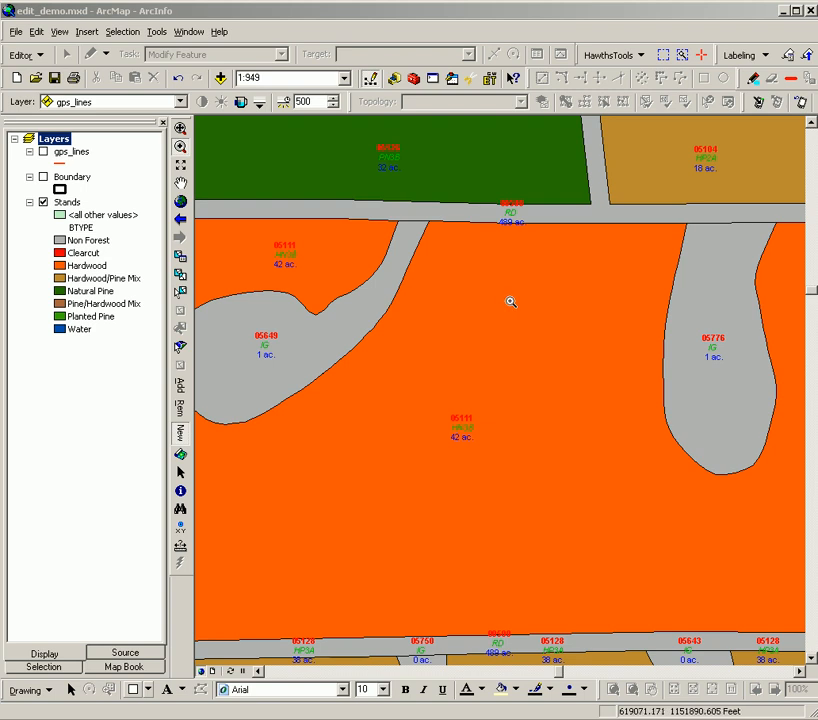
pyautogui.moveTo(462, 378)
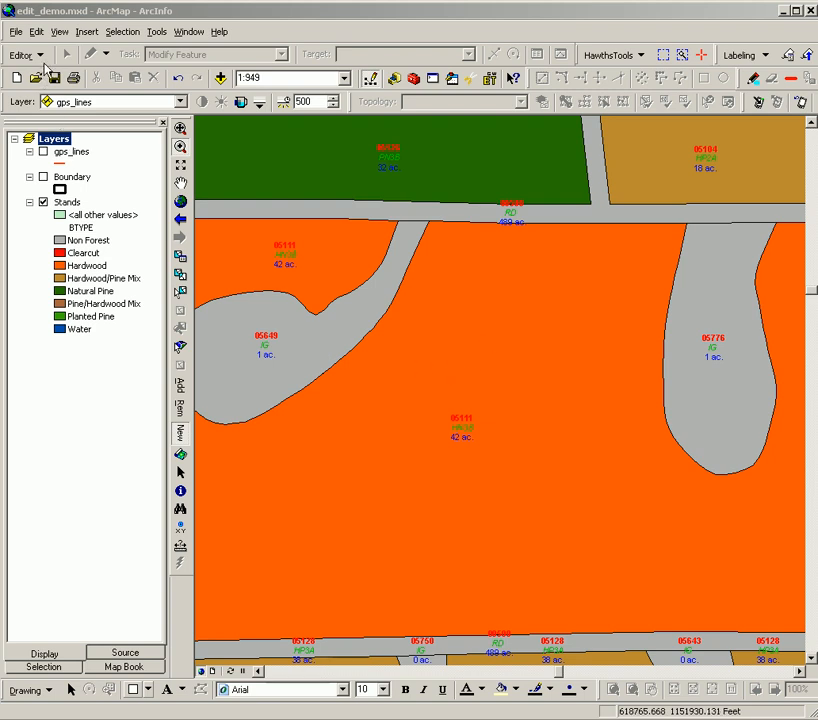
# Step: Start an edit session on the stands map from the Editor menu
pyautogui.click(30, 56)
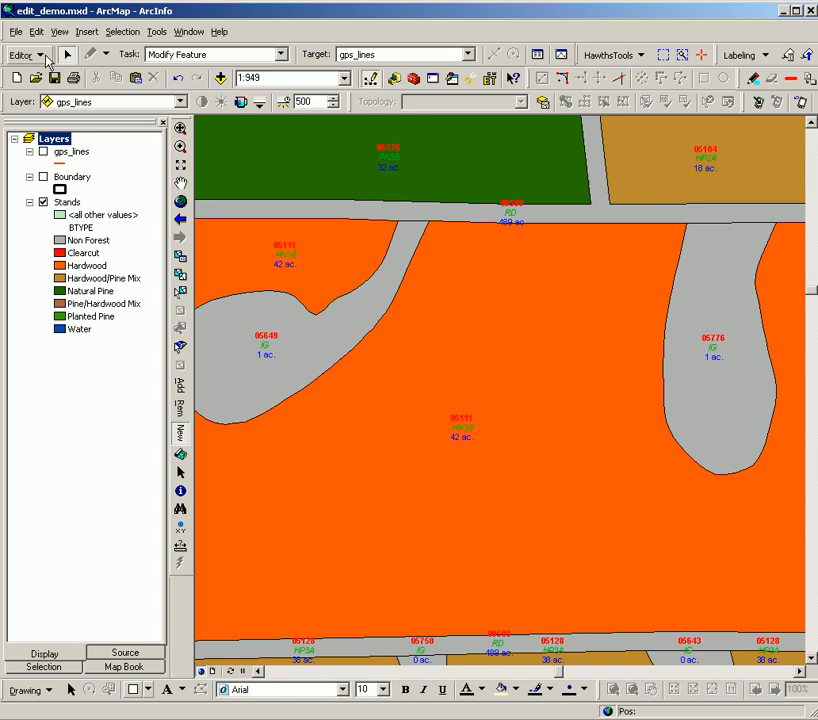
# Step: Enable vertex snapping for the Stands layer and for edit sketch vertices
pyautogui.click(24, 56)
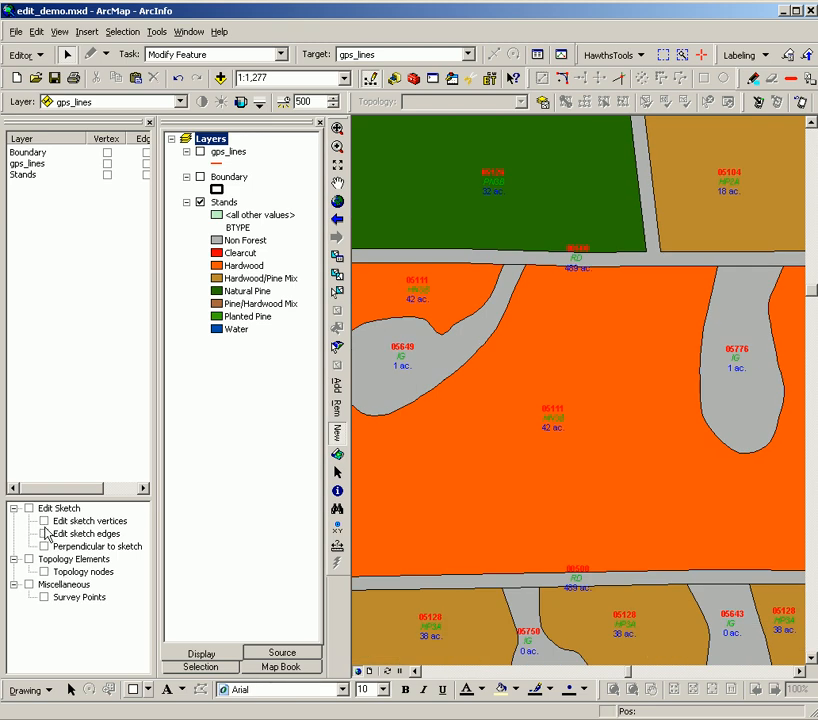
pyautogui.click(44, 520)
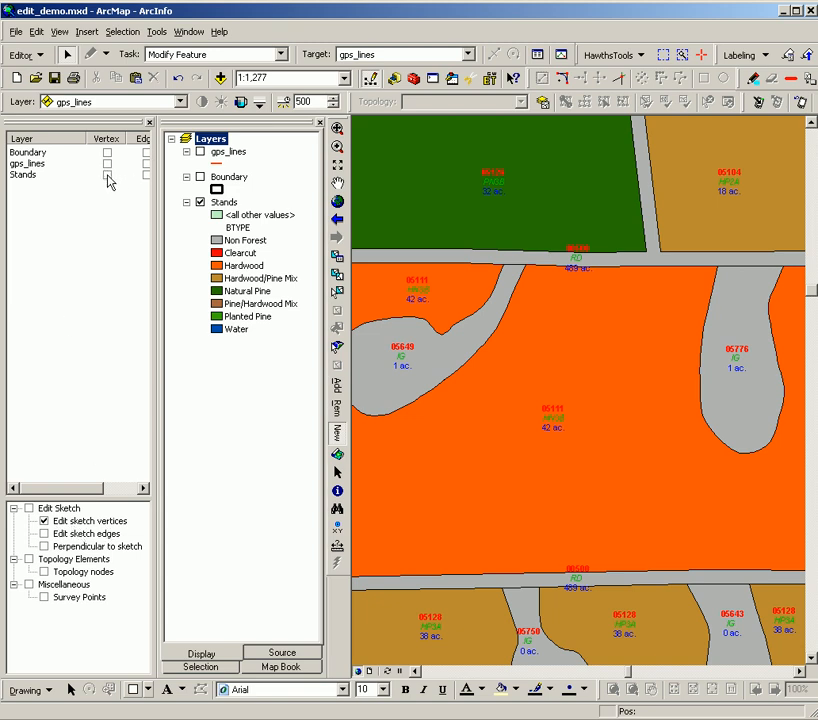
pyautogui.click(106, 176)
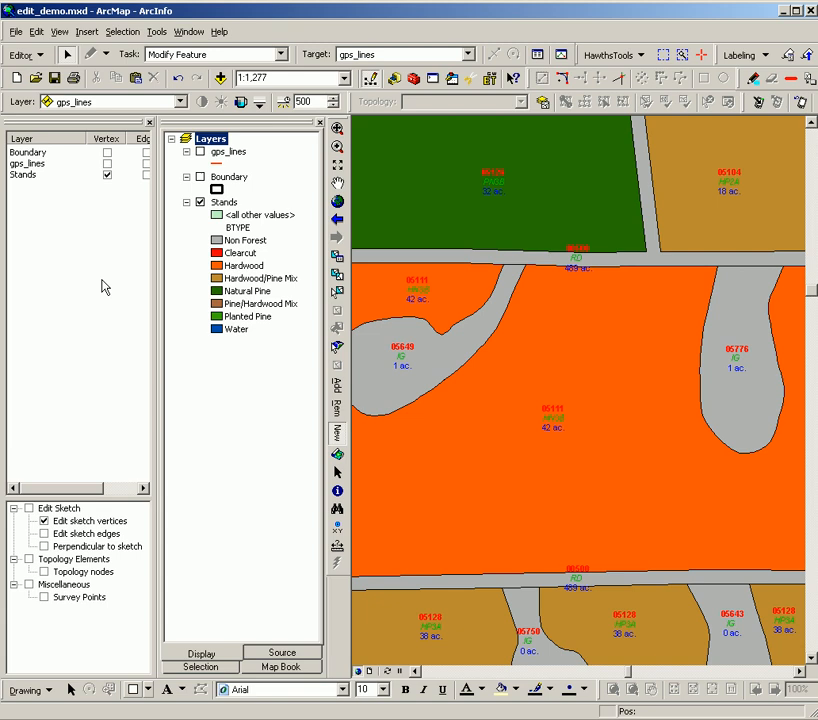
pyautogui.moveTo(112, 274)
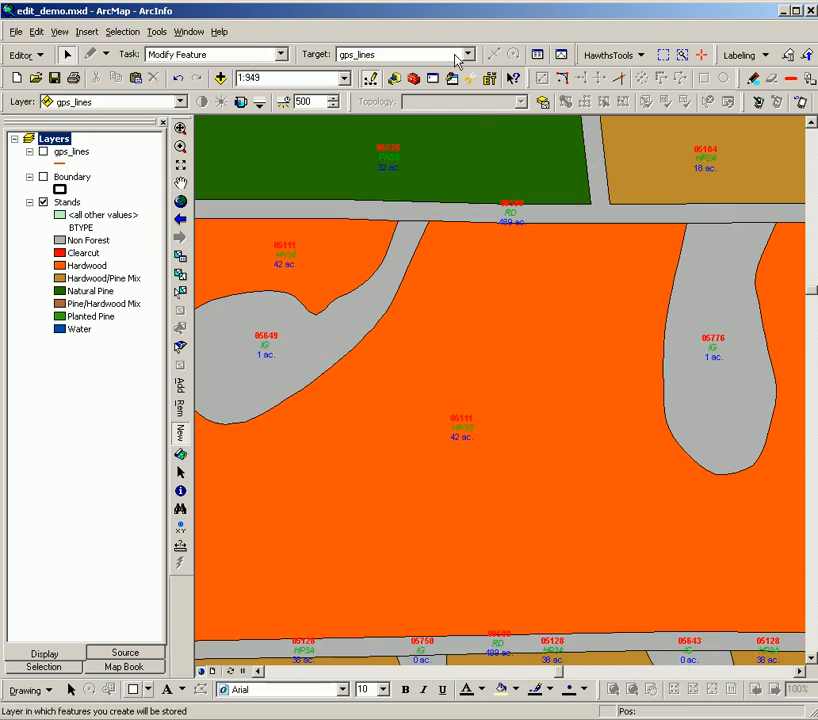
# Step: Make Stands the edit target and choose the Cut Polygon Features task
pyautogui.click(462, 54)
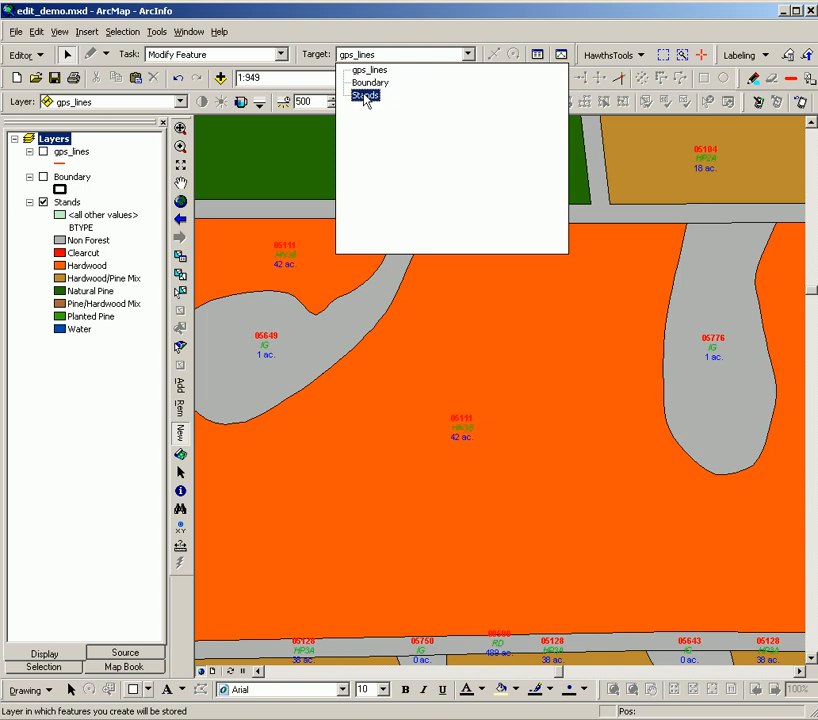
pyautogui.click(360, 96)
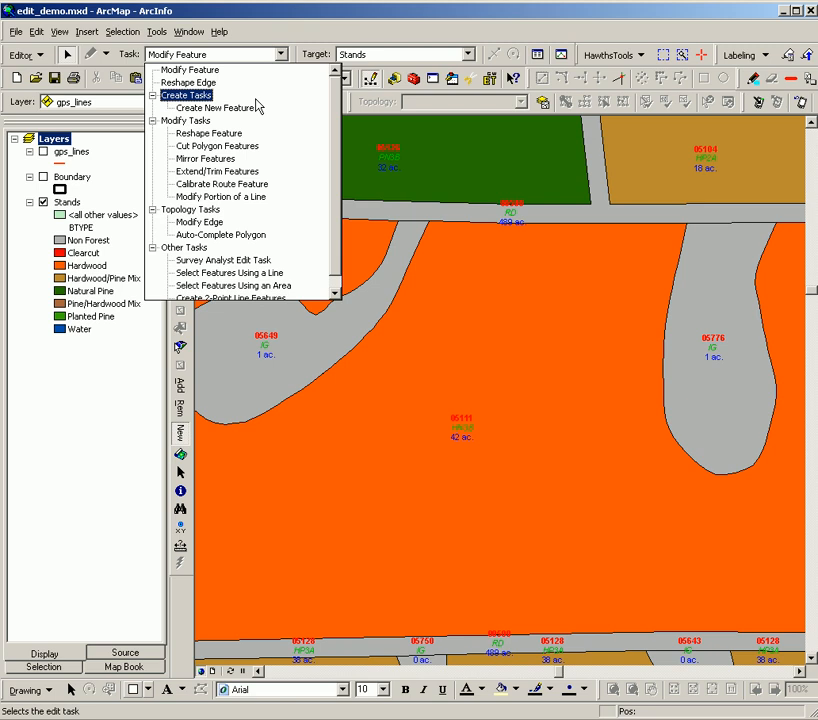
pyautogui.moveTo(216, 144)
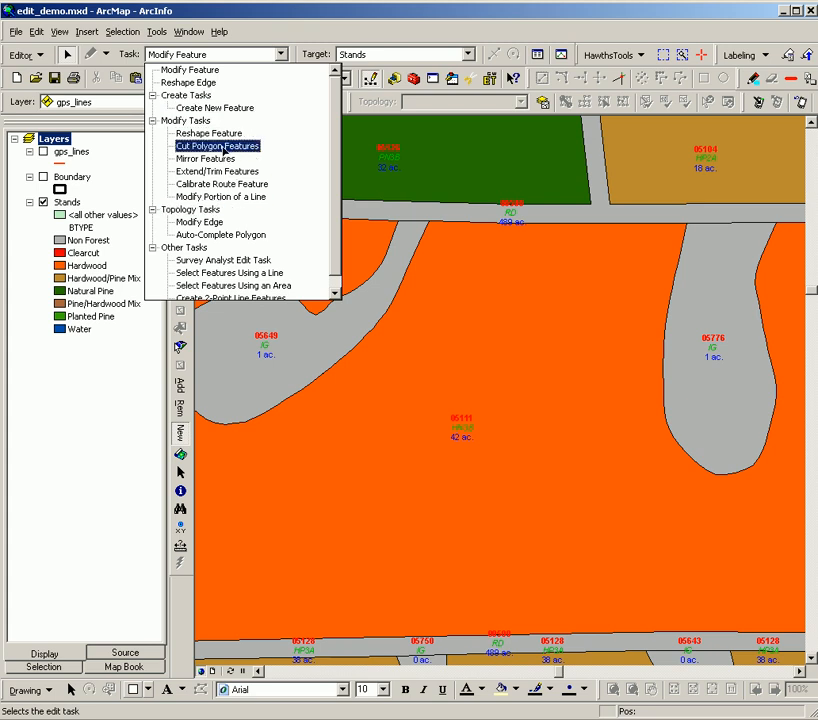
pyautogui.click(216, 146)
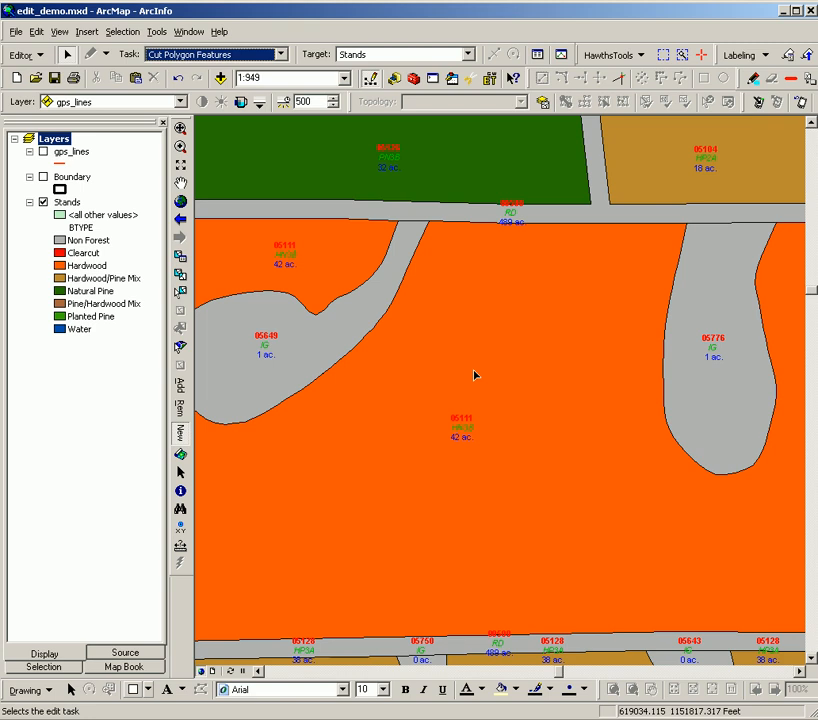
# Step: Select the large orange Clearcut stand polygon as the feature to cut
pyautogui.click(358, 424)
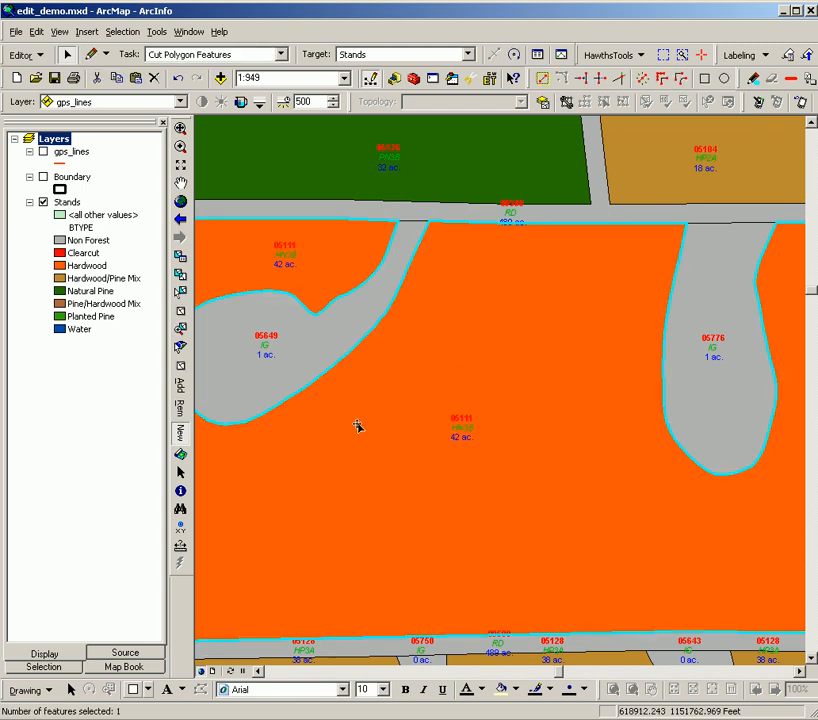
pyautogui.moveTo(384, 488)
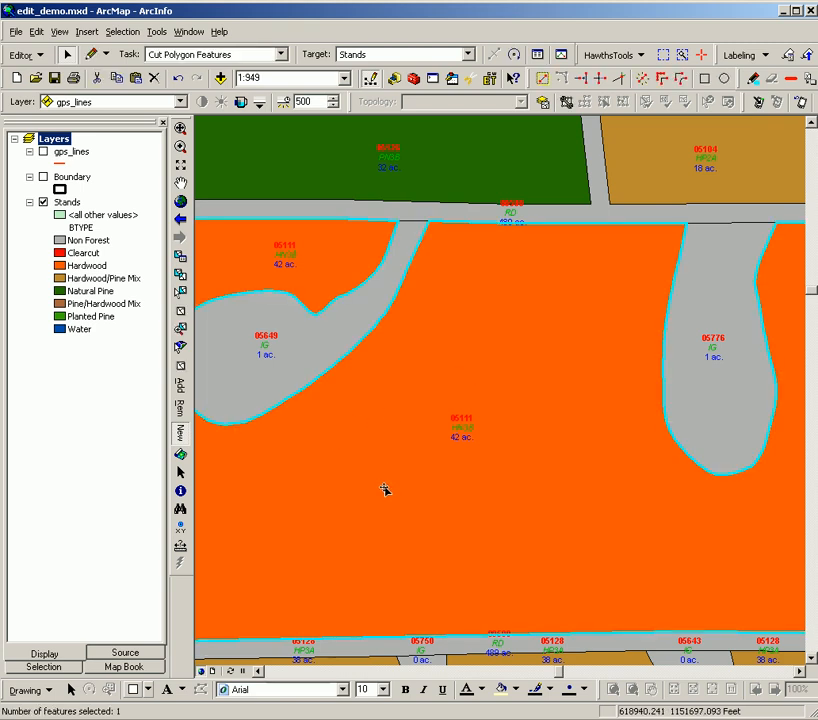
pyautogui.moveTo(410, 452)
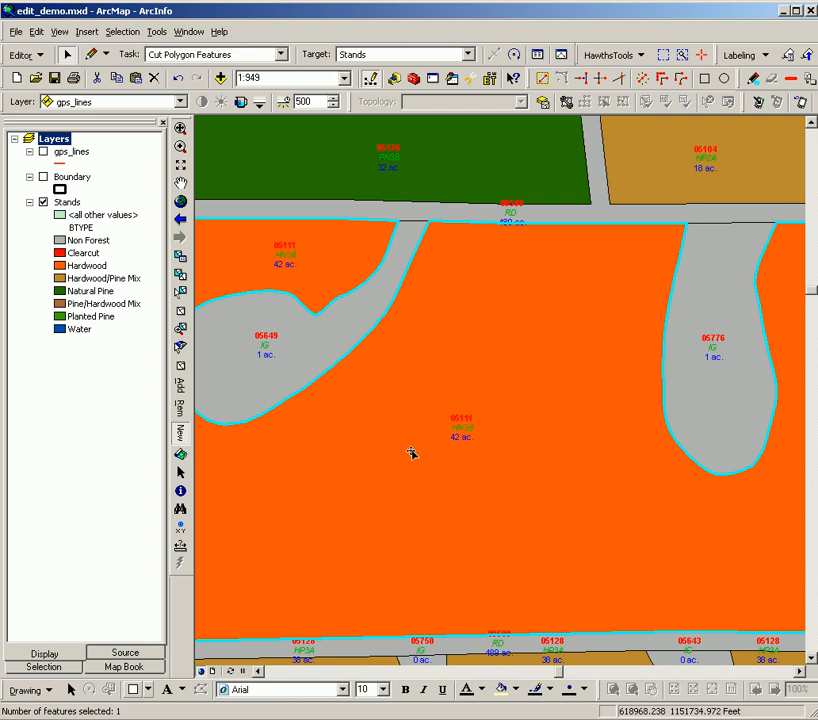
pyautogui.moveTo(392, 438)
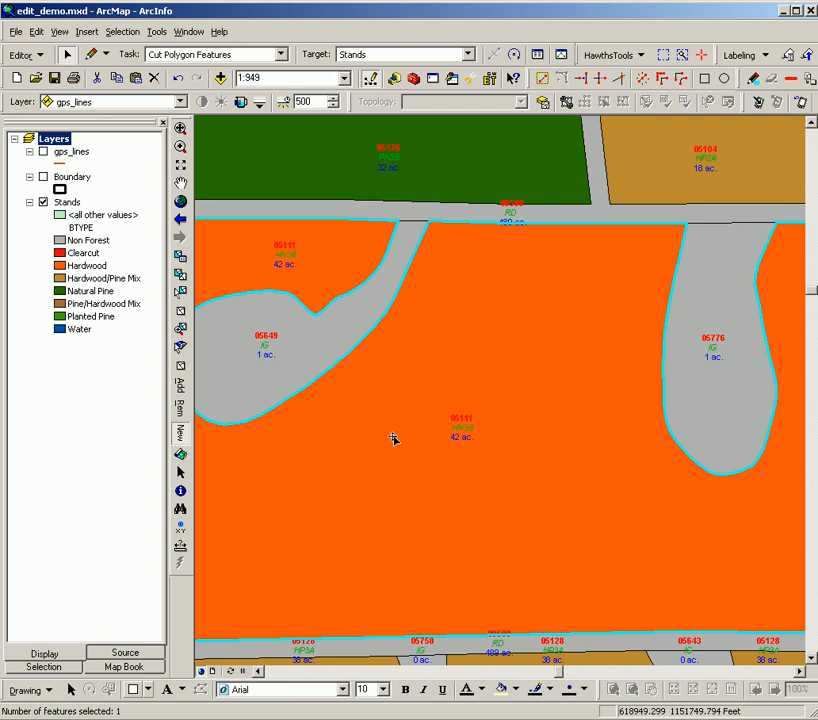
pyautogui.moveTo(386, 446)
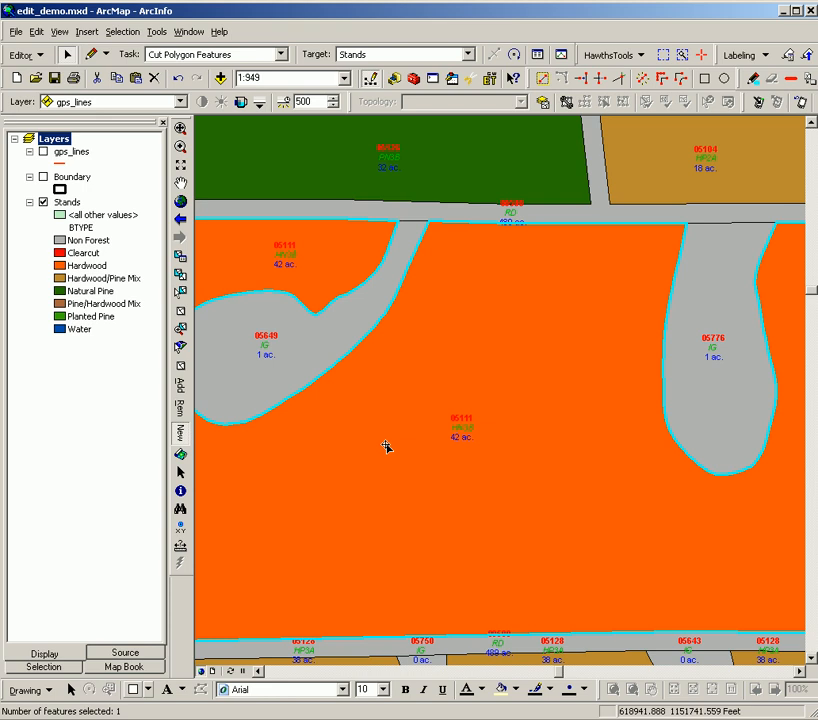
pyautogui.moveTo(400, 416)
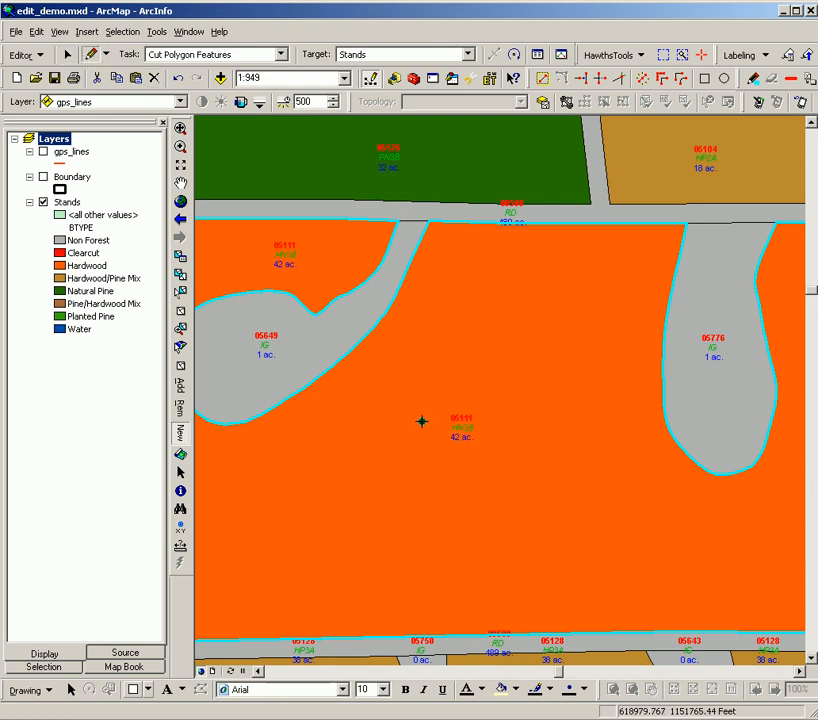
# Step: Sketch a small eight-sided polygon inside the orange stand to cut it out
pyautogui.click(396, 516)
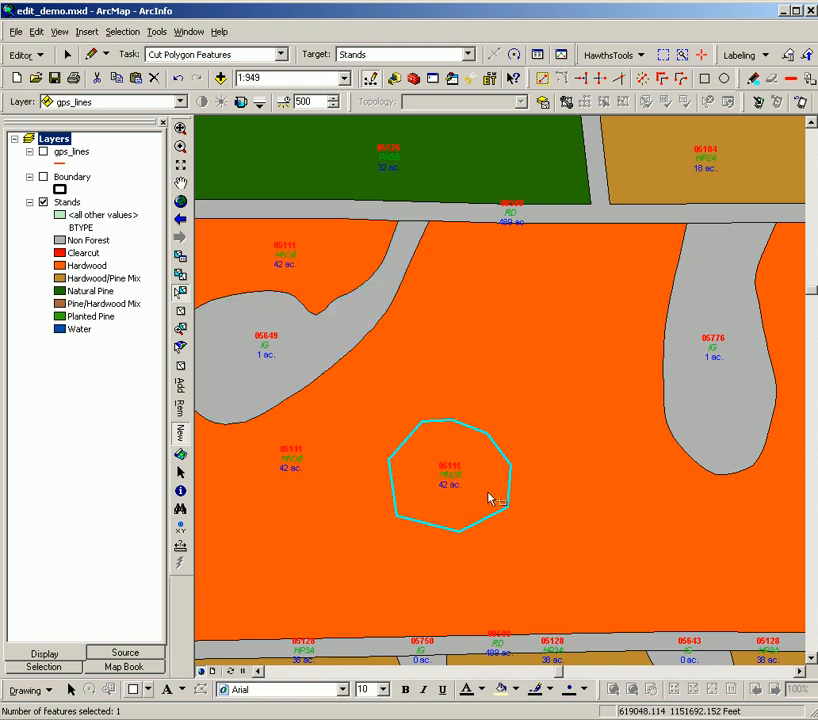
pyautogui.moveTo(352, 536)
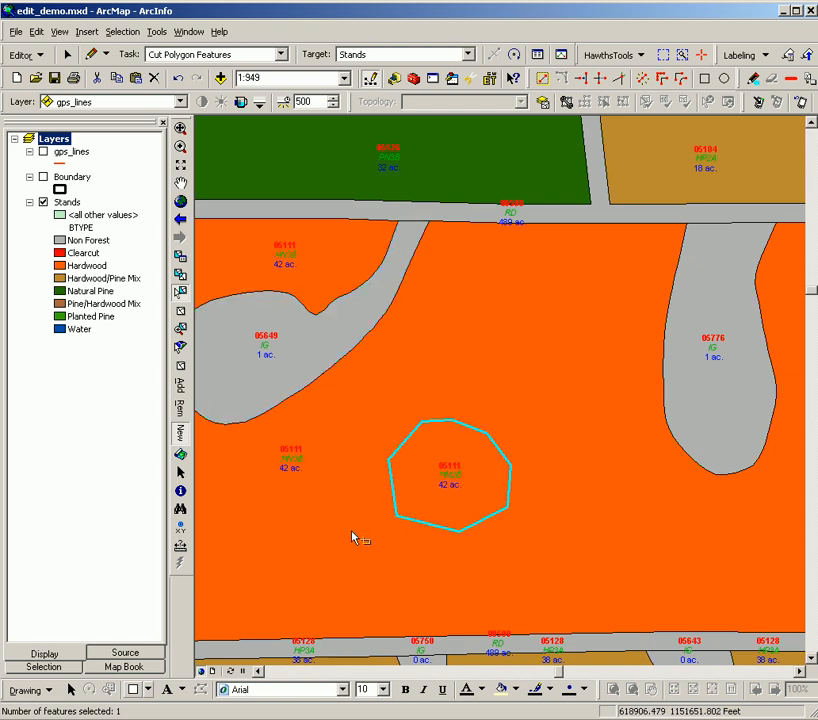
pyautogui.moveTo(332, 500)
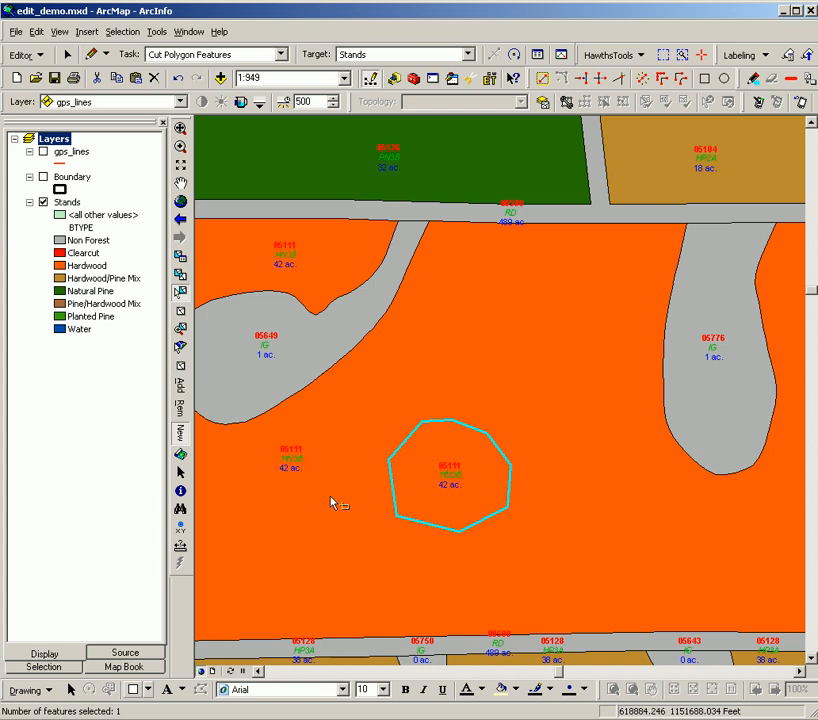